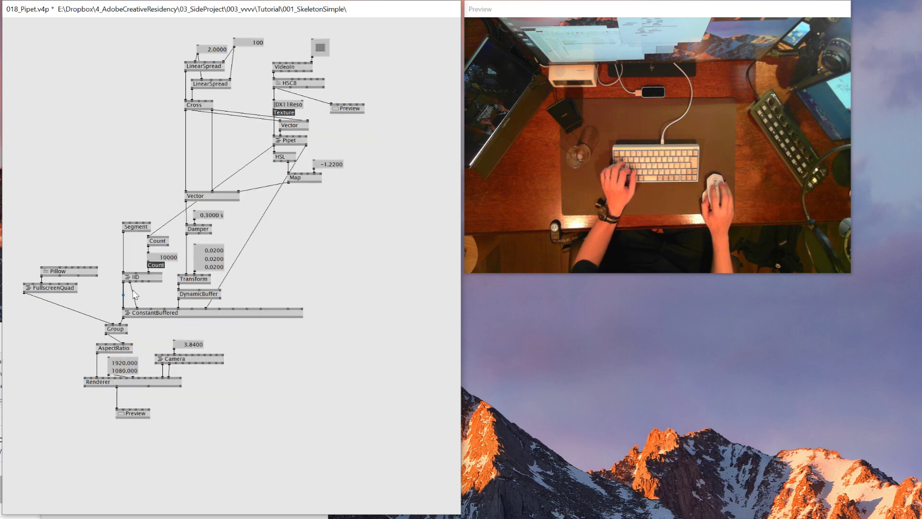
mouse_move(109, 207)
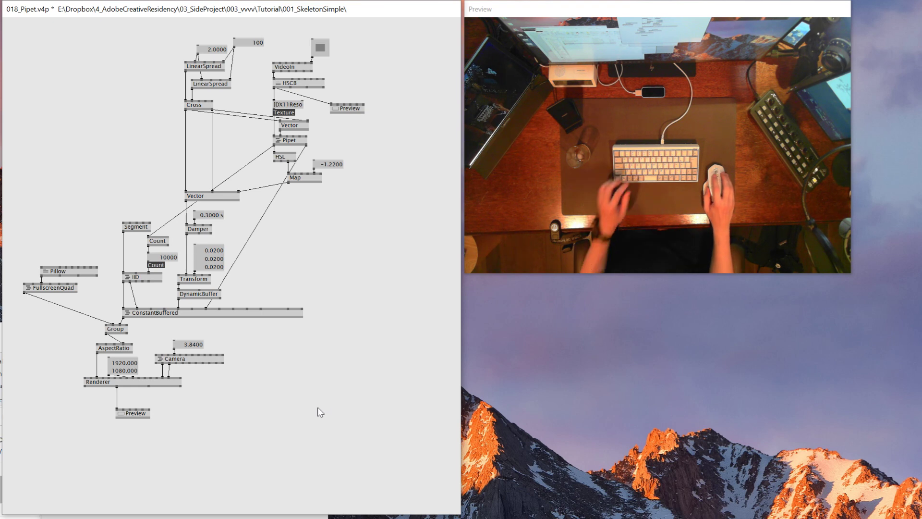
mouse_move(214, 453)
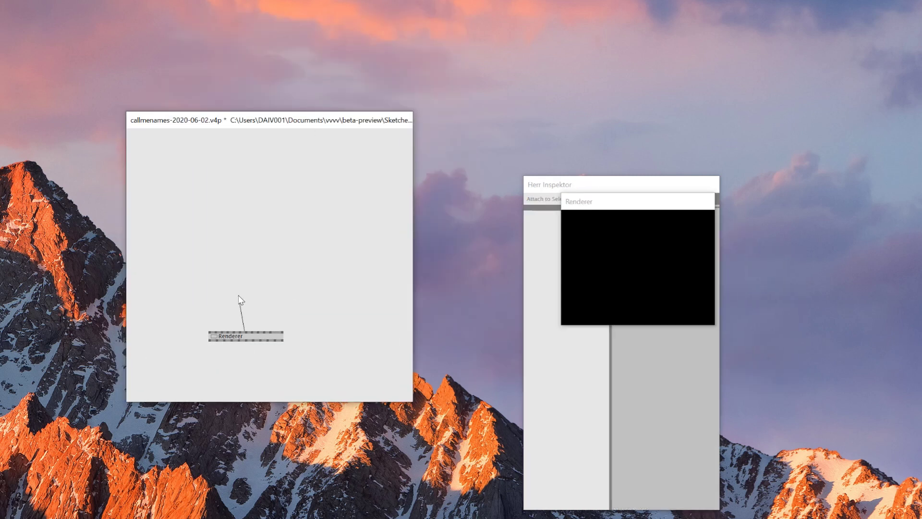
Step: Add AspectRatio, orbit Camera and Group nodes so the Renderer shows AxisAndGrid in 3D
text(aspect)
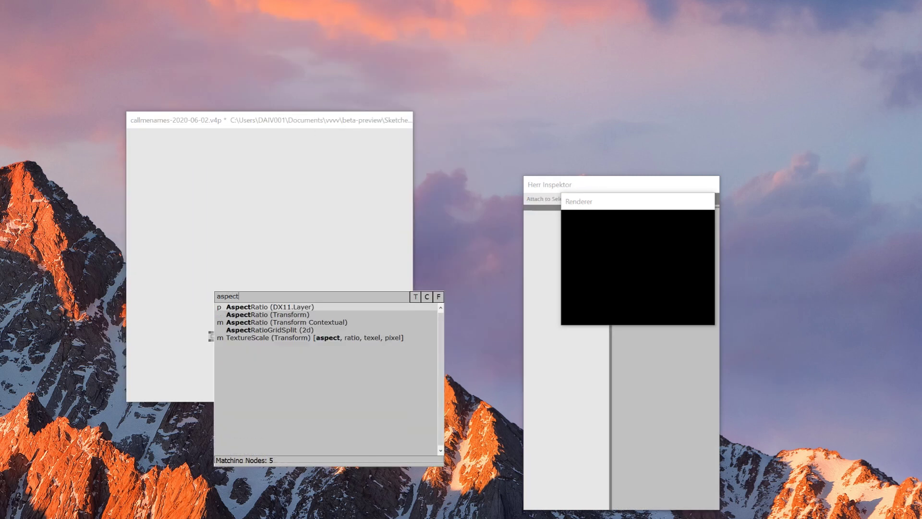
click(265, 306)
text(camera)
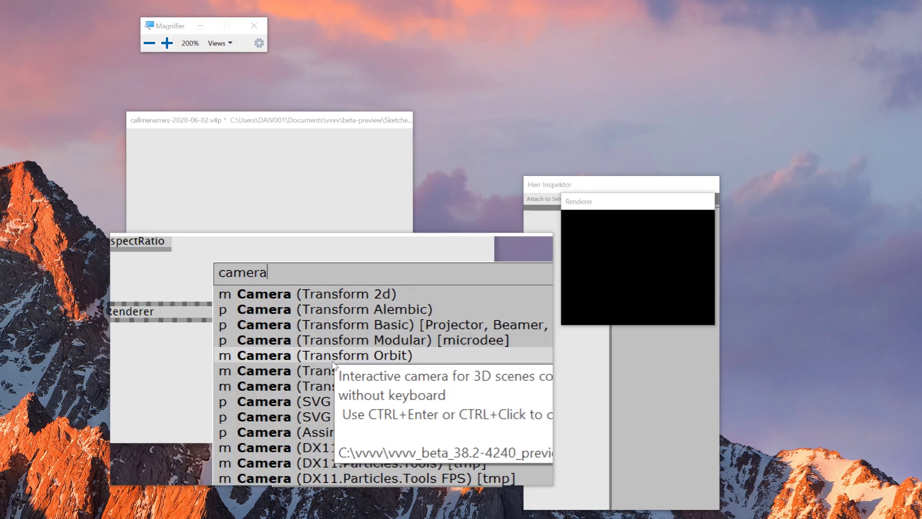
click(319, 355)
text(grou)
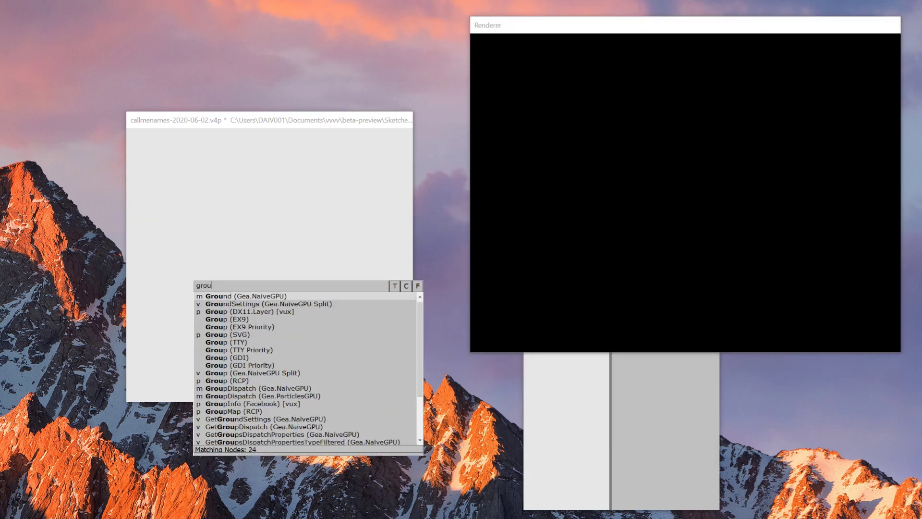
click(213, 311)
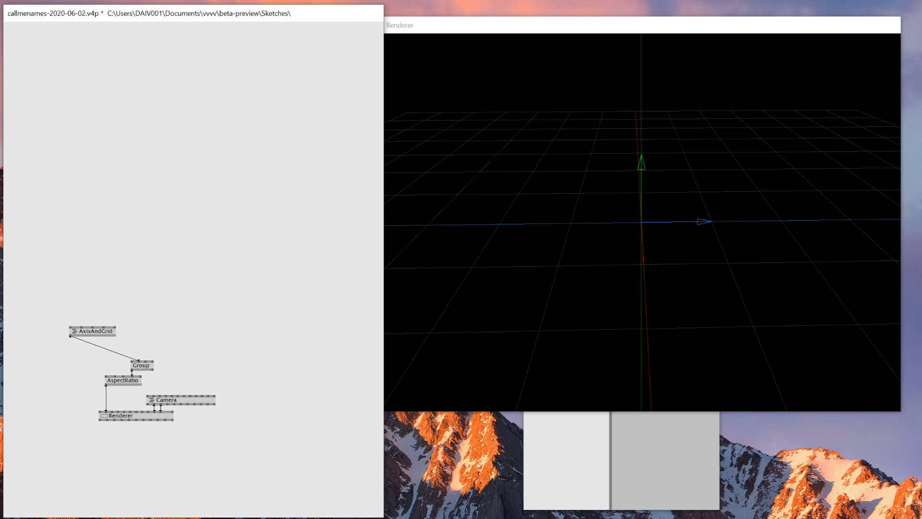
Step: Create a Pipet node with the 'pip' search and nudge it into place
text(pip)
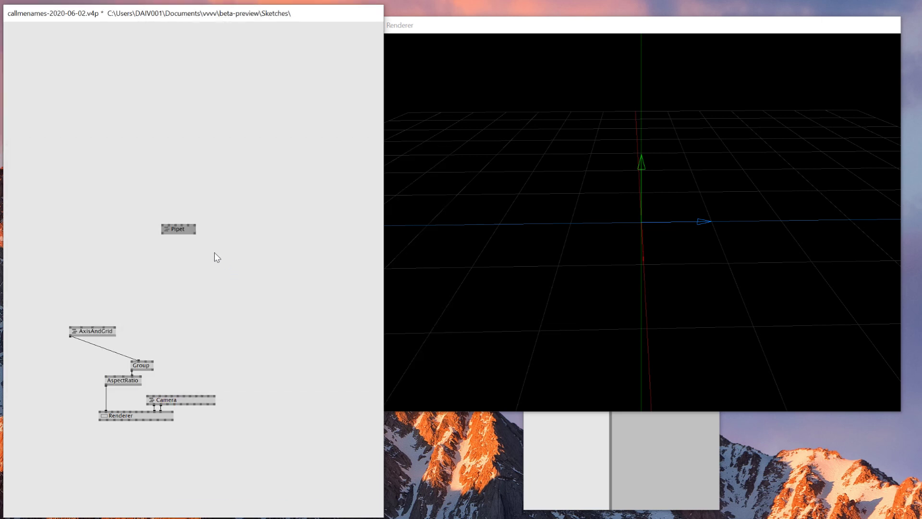
drag(178, 228, 188, 218)
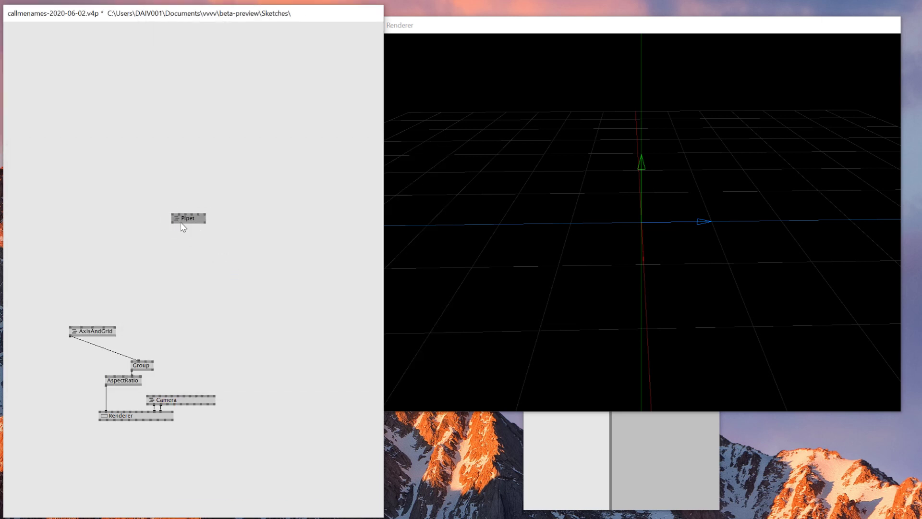
double_click(187, 218)
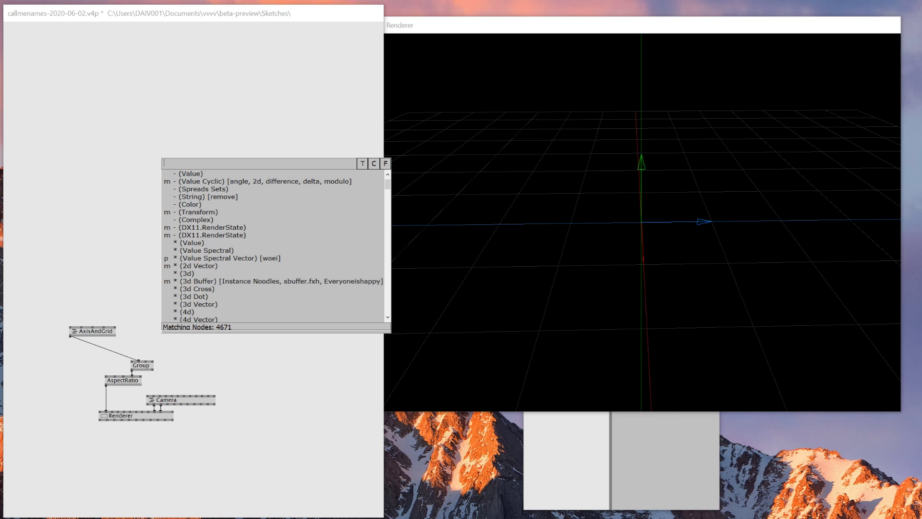
Step: Create VideoIn on Microsoft LifeCam Studio (YUY2, 1920x1080, 30 fps) and link it to Pipet
text(v)
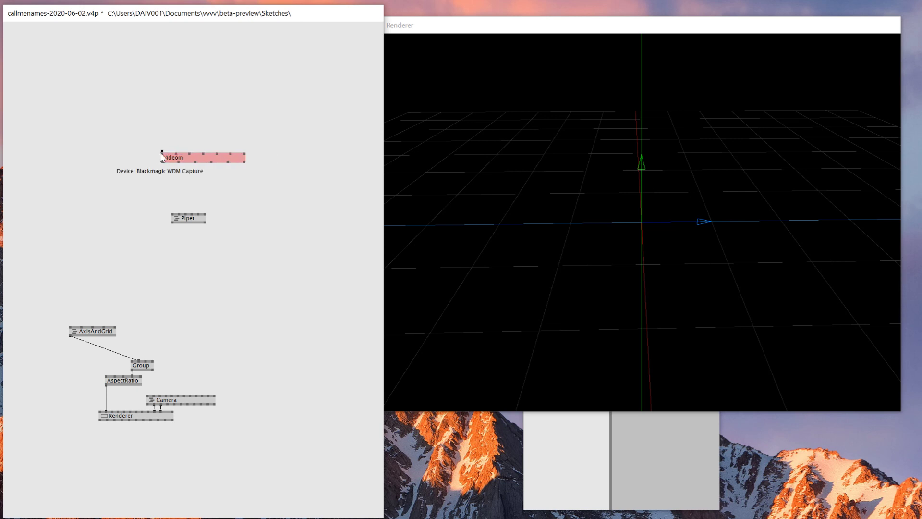
click(183, 171)
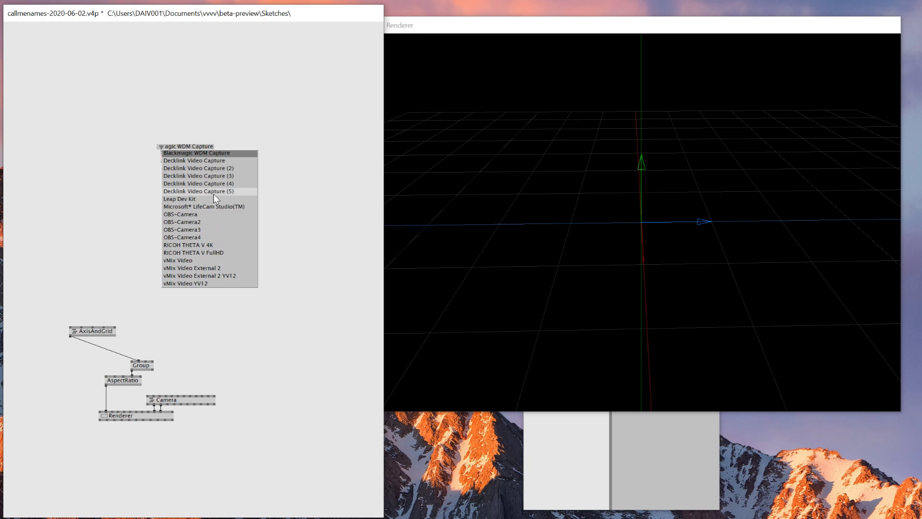
mouse_move(221, 210)
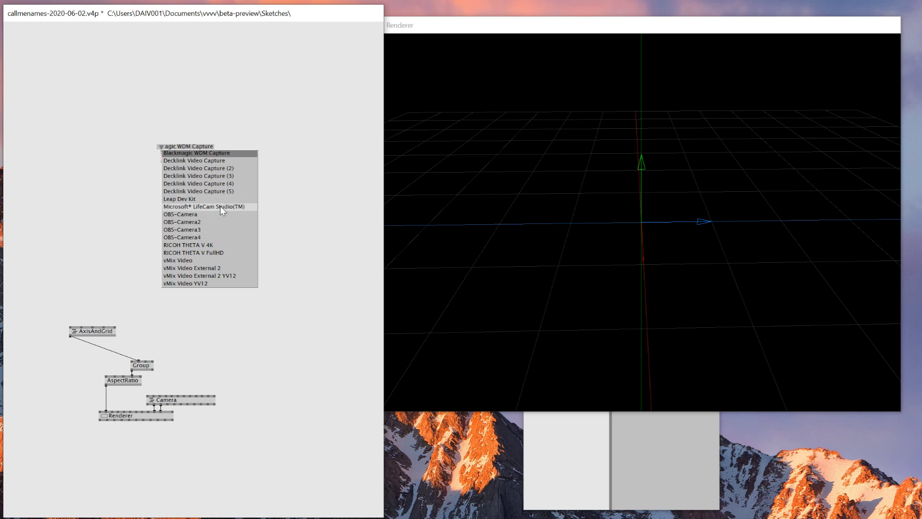
click(201, 207)
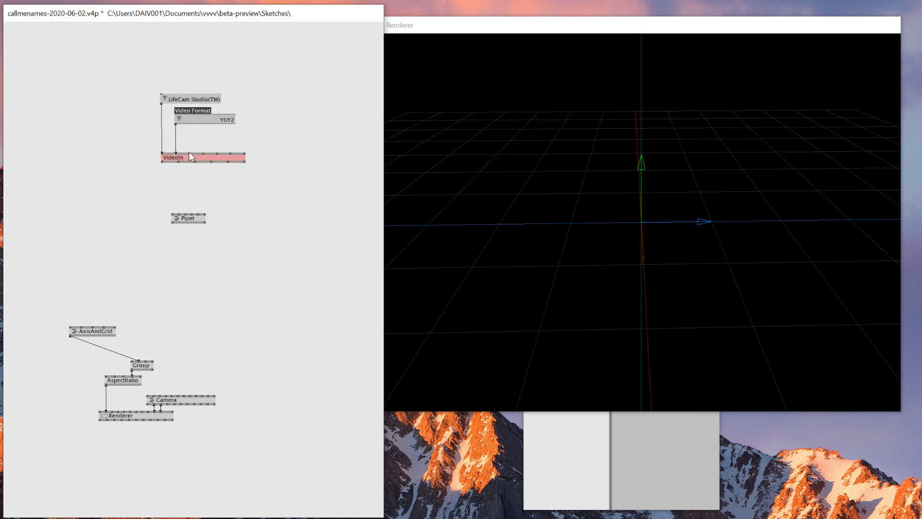
click(179, 120)
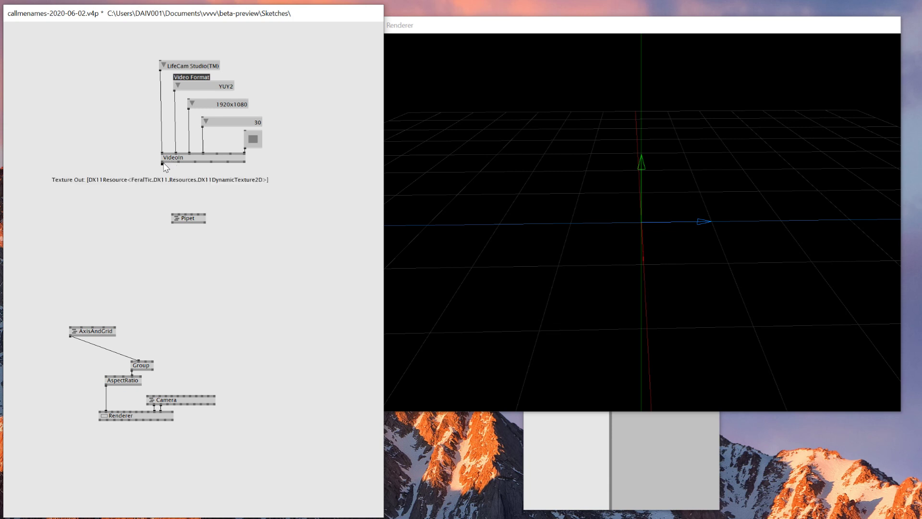
drag(163, 163, 176, 214)
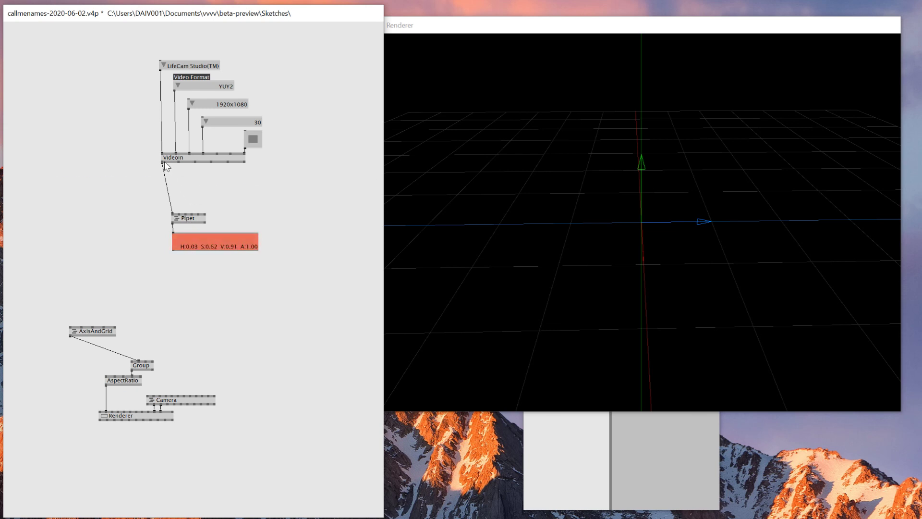
Step: Add a Preview node showing the live webcam image from VideoIn
text(preview)
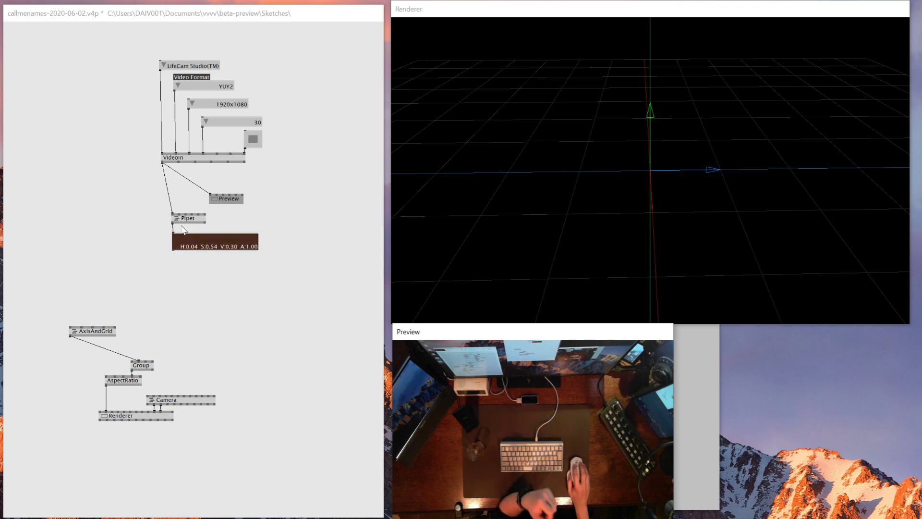
mouse_move(181, 230)
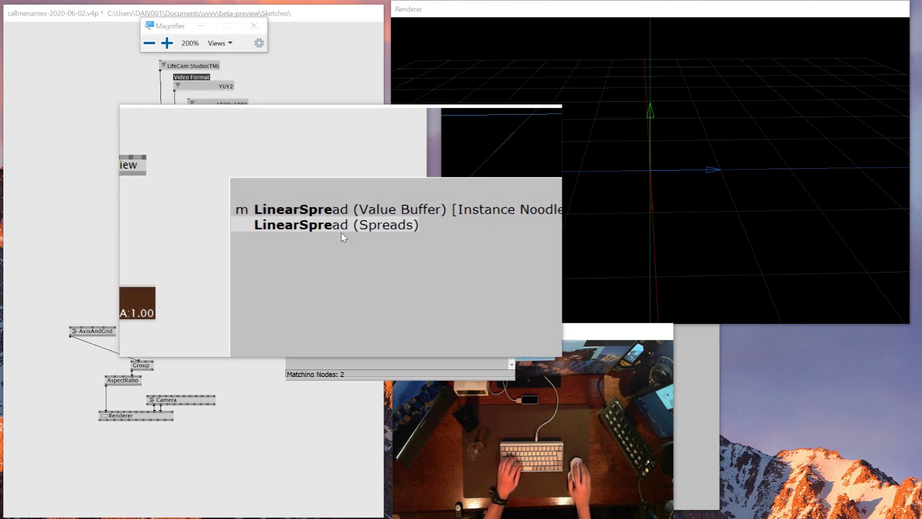
Step: Add a Cross node to the 30-step LinearSpread grid and arrange the coordinate nodes above Pipet
text(cross)
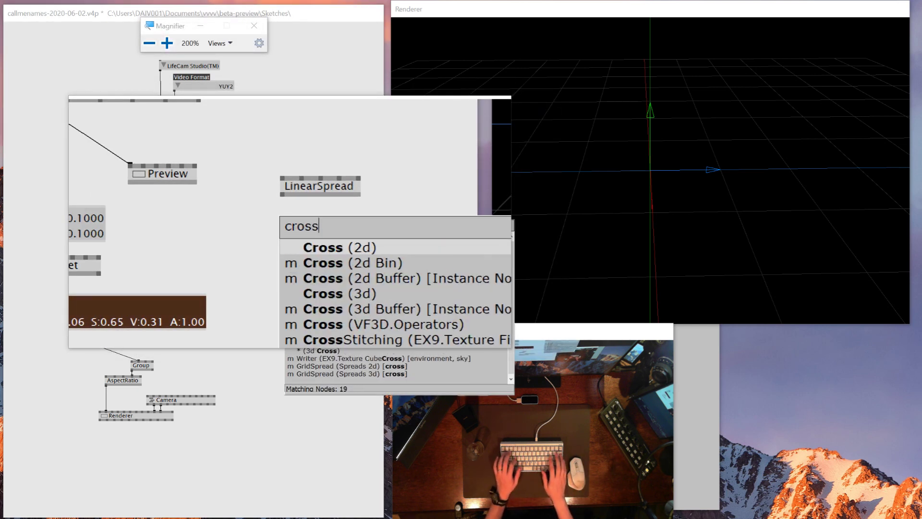
click(321, 247)
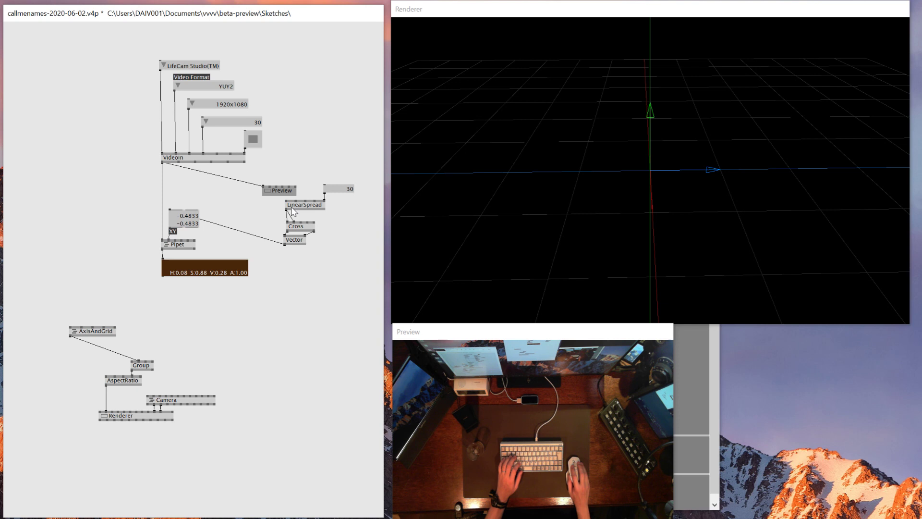
drag(279, 190, 308, 297)
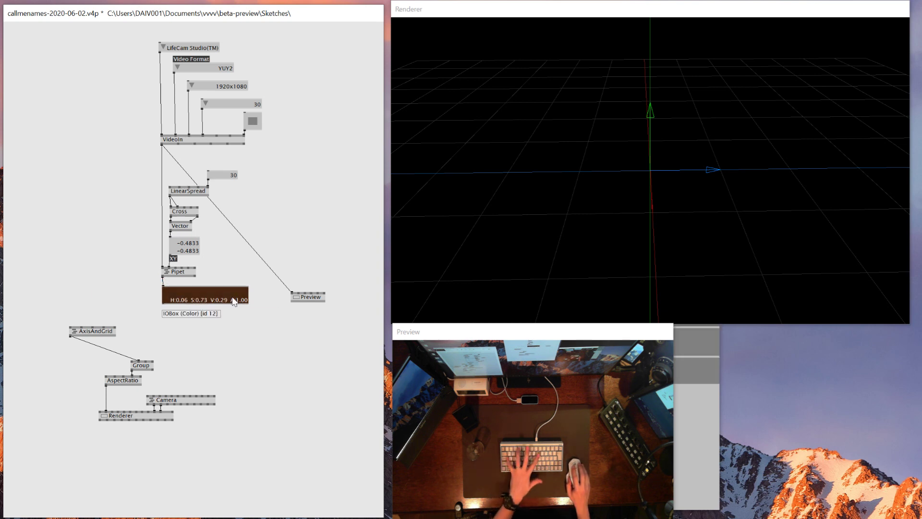
Step: Set the colour IOBox's Columns and Rows to 30 in the Inspektor
right_click(205, 297)
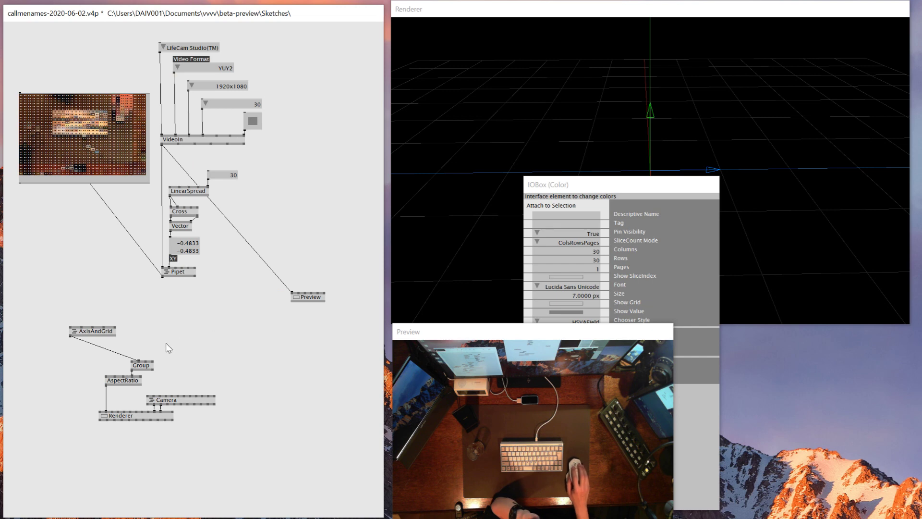
text(const)
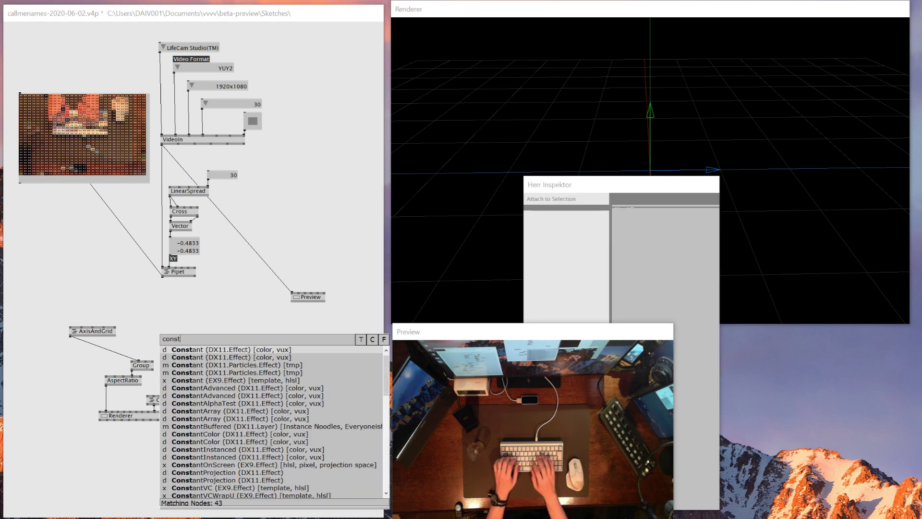
Step: Render a Box through a Constant shader tinted with Pipet's sampled colour
click(185, 349)
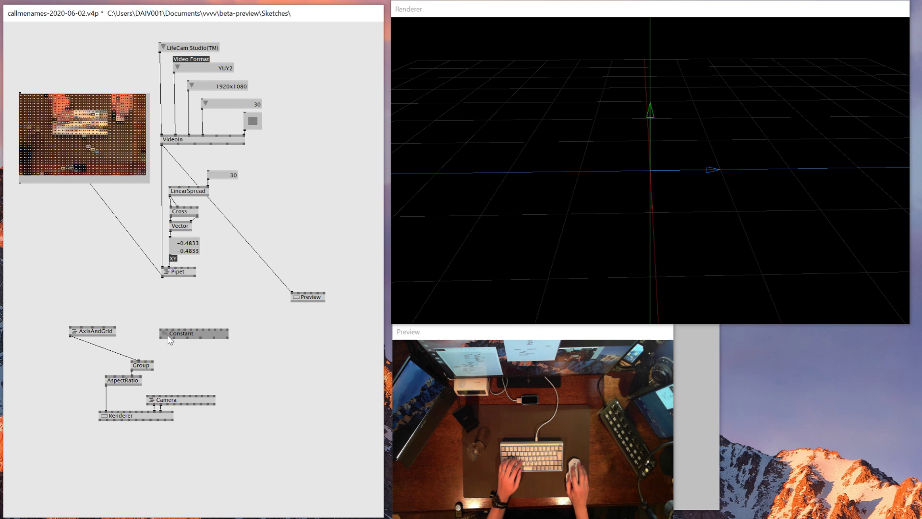
mouse_move(164, 342)
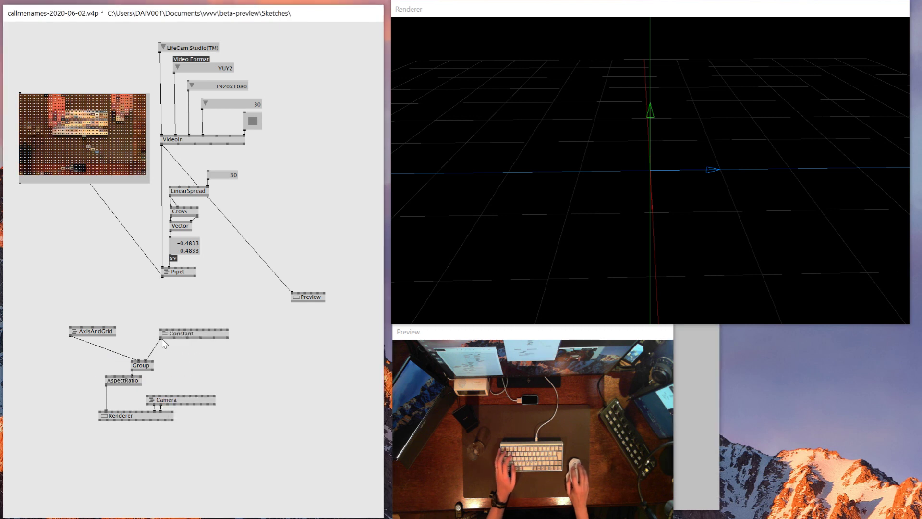
mouse_move(155, 346)
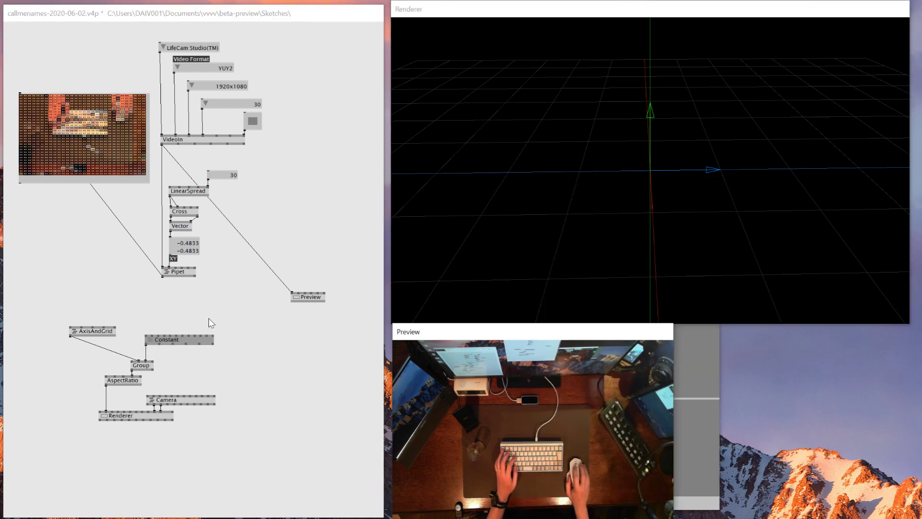
mouse_move(173, 313)
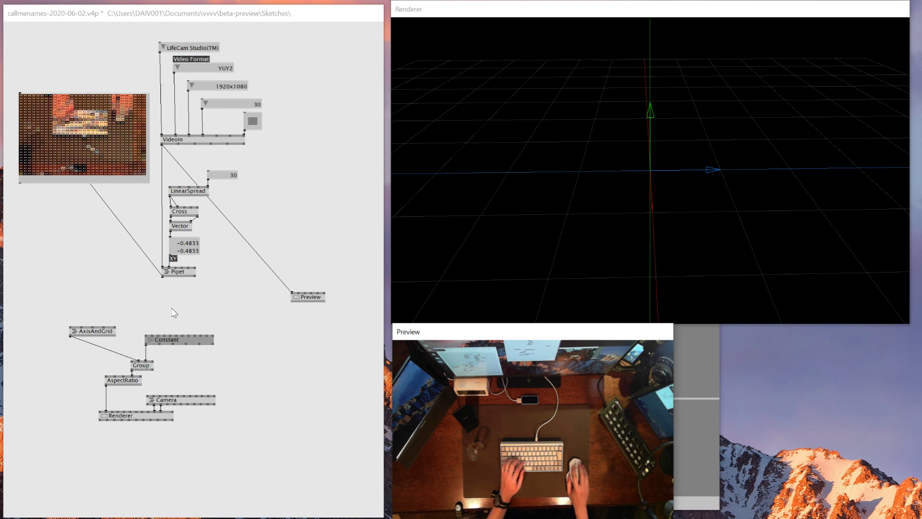
text(b)
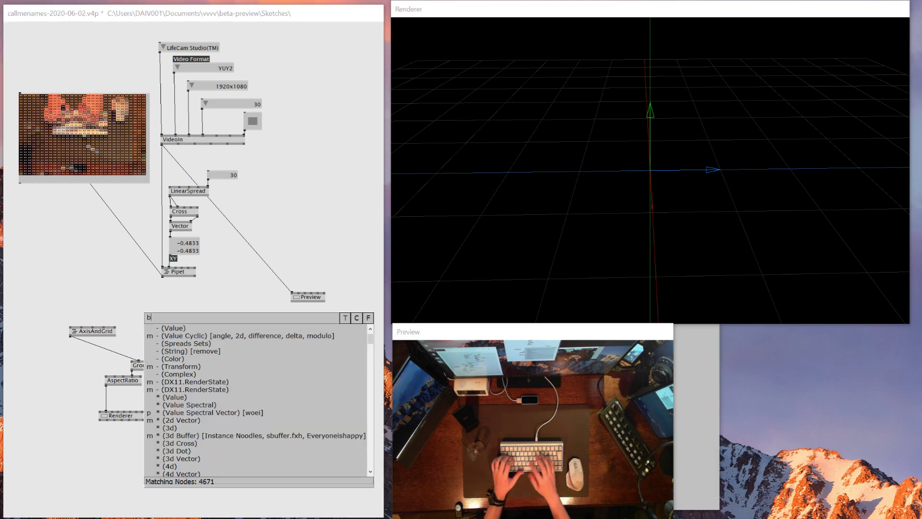
click(151, 311)
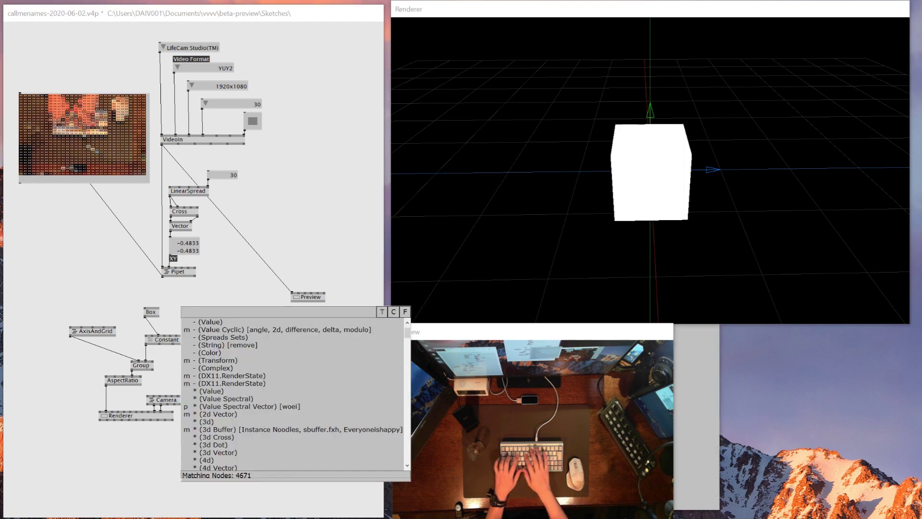
Step: Add a Transform node connected to the Constant shader
text(tra)
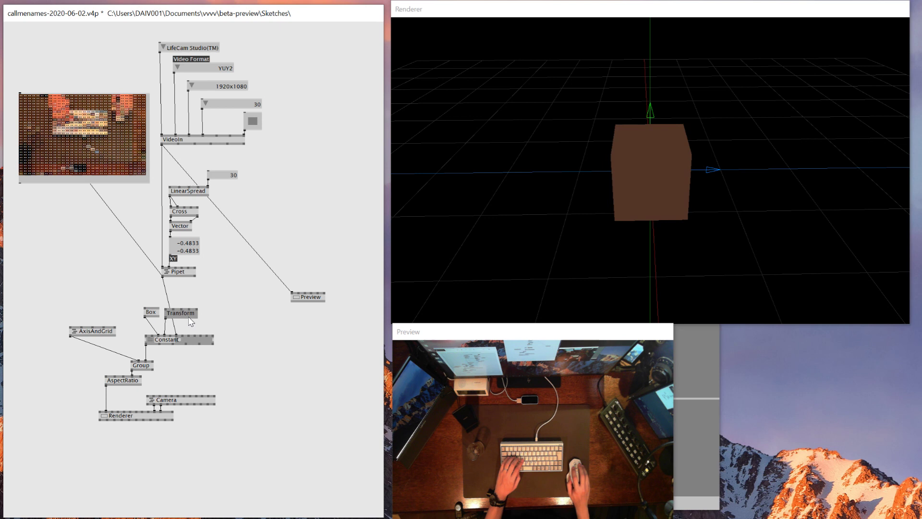
click(178, 316)
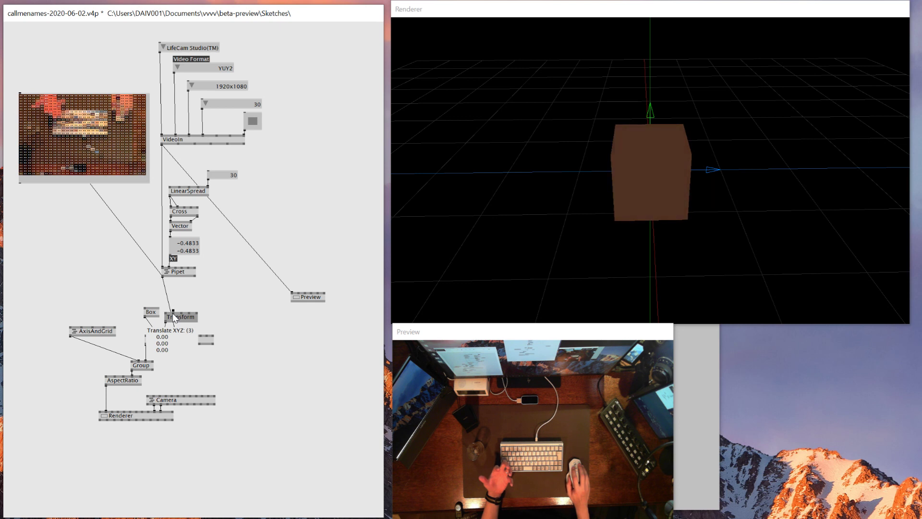
double_click(171, 317)
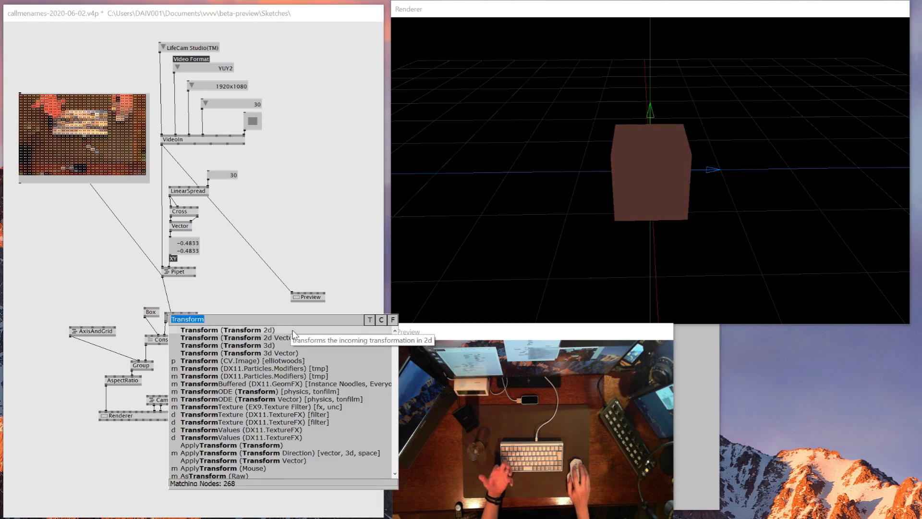
Step: Switch to Transform (3d Vector) for a 20x20 grid of boxes scaled 0.03
click(187, 330)
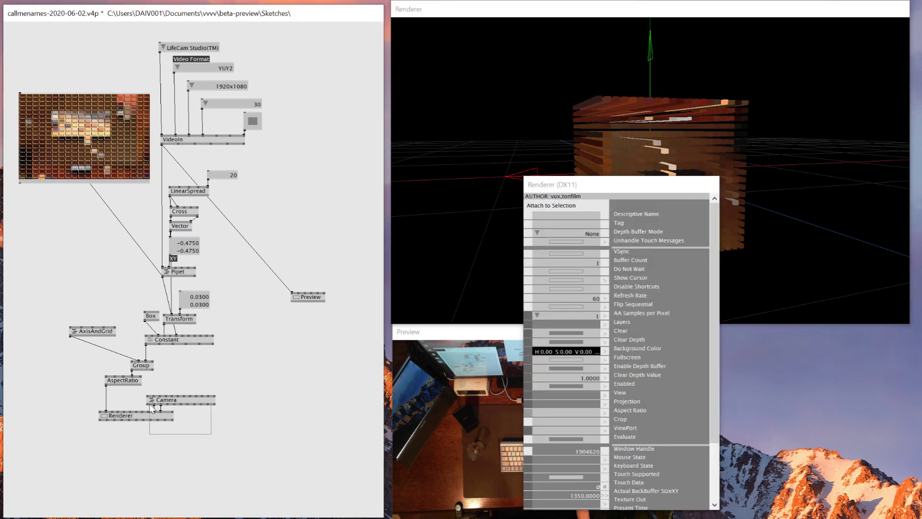
Step: Feed Transform's Scale from a Vector (3d) of 0.04 and set LinearSpread width to 1.0
click(569, 234)
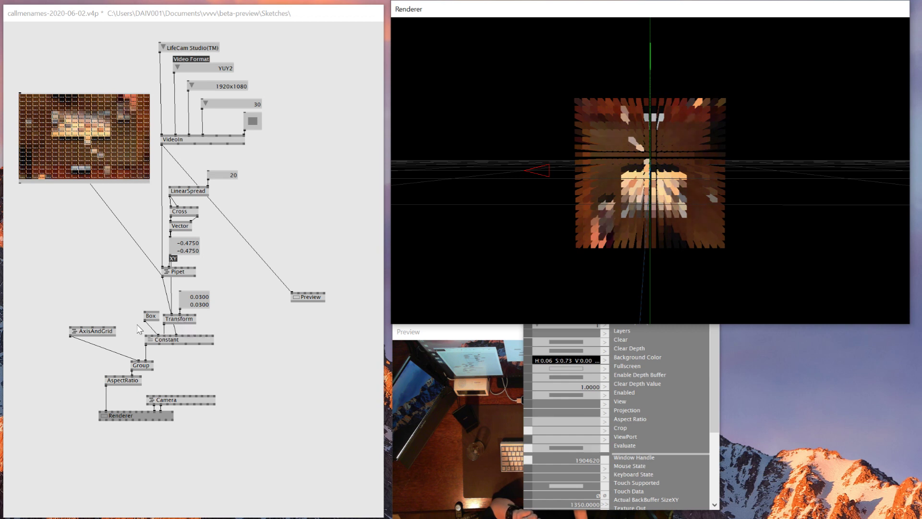
double_click(175, 318)
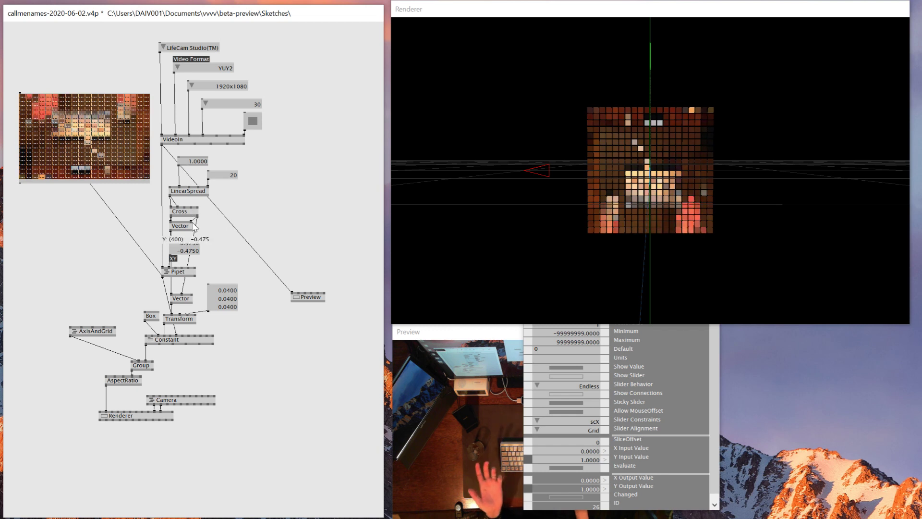
mouse_move(193, 166)
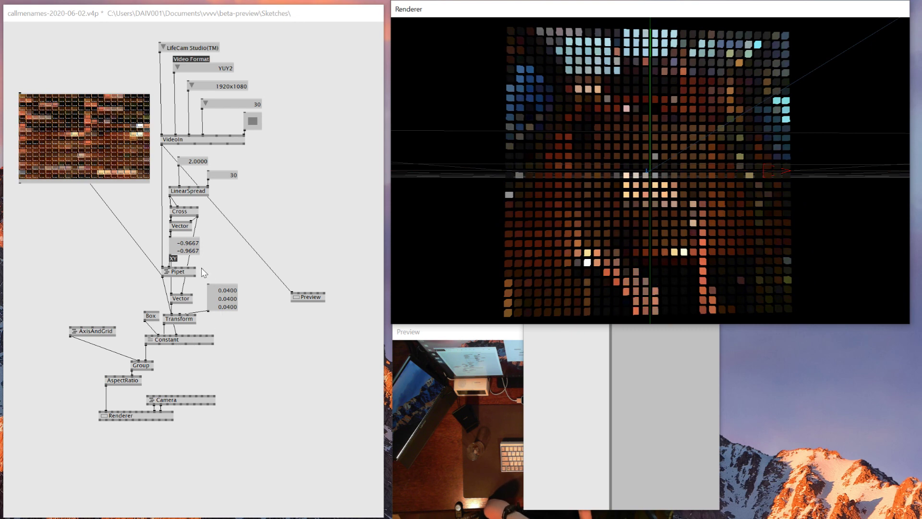
mouse_move(383, 265)
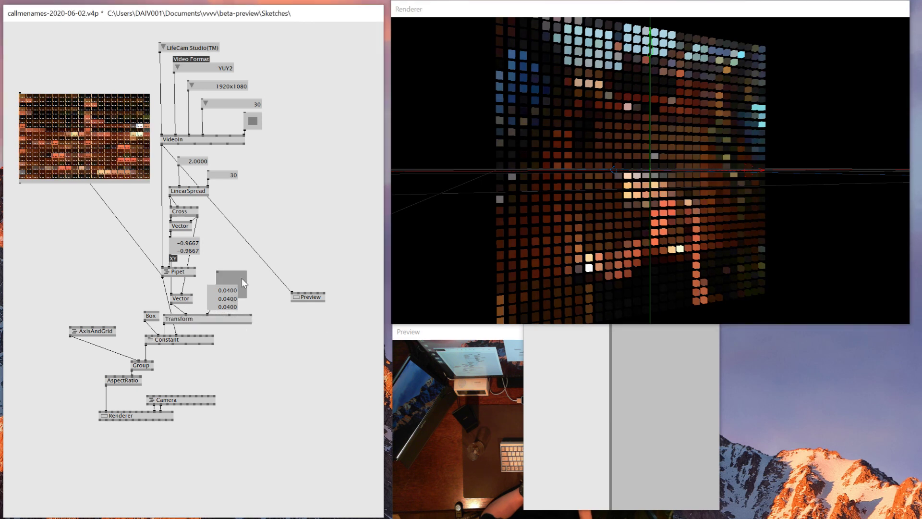
Step: Rearrange nodes and add HSL and Map so pixel lightness drives each tile's Z depth
right_click(180, 298)
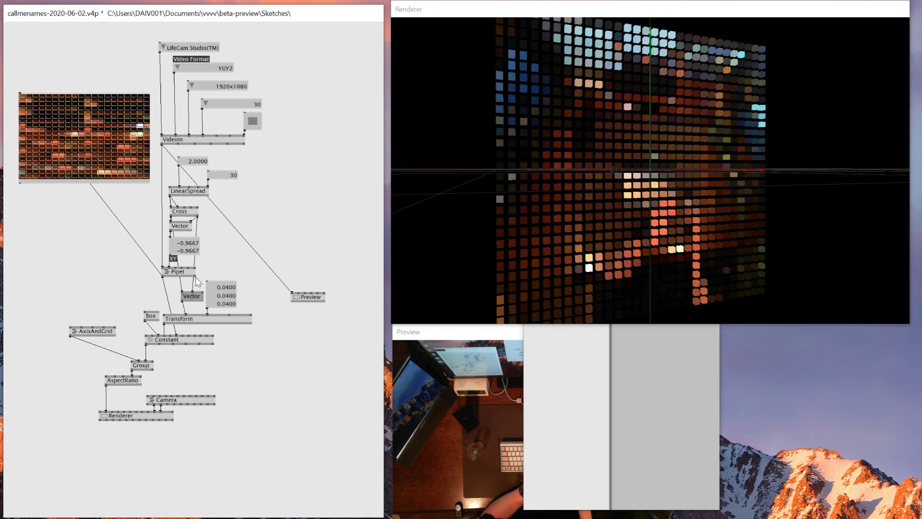
drag(77, 285, 240, 442)
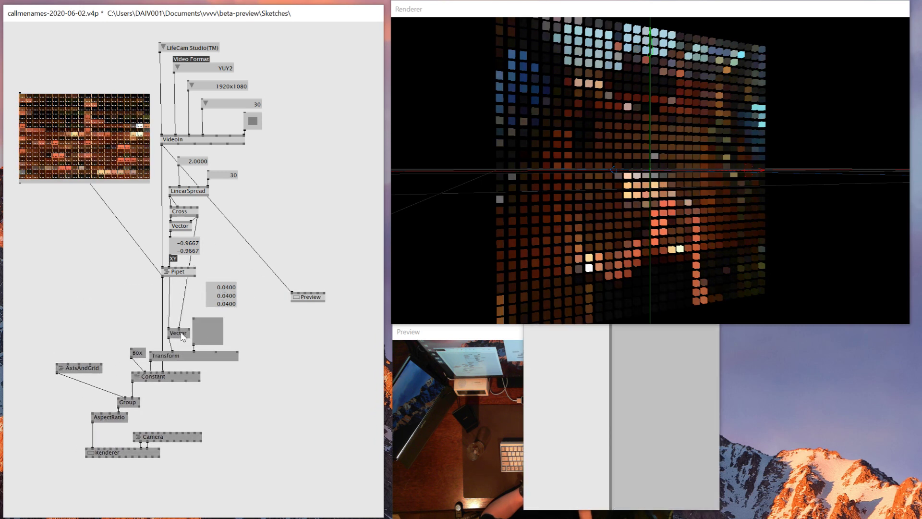
drag(178, 333, 245, 289)
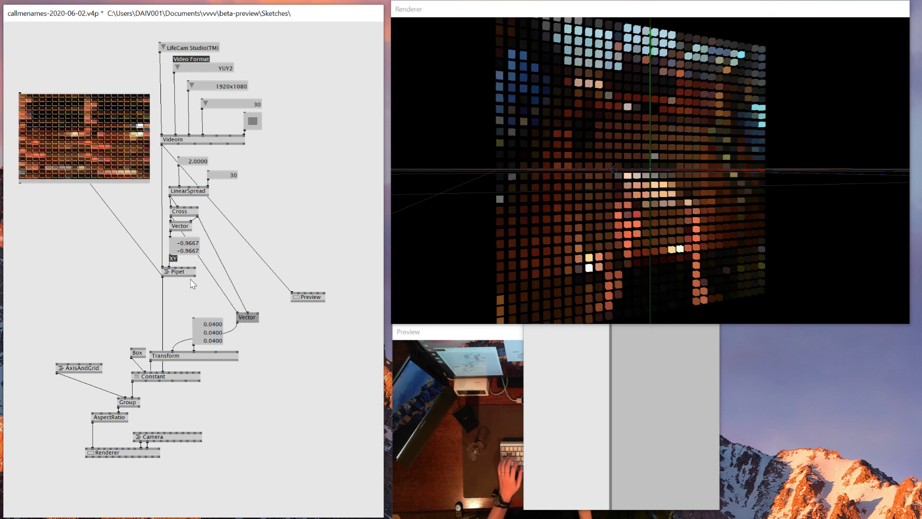
text(hsl)
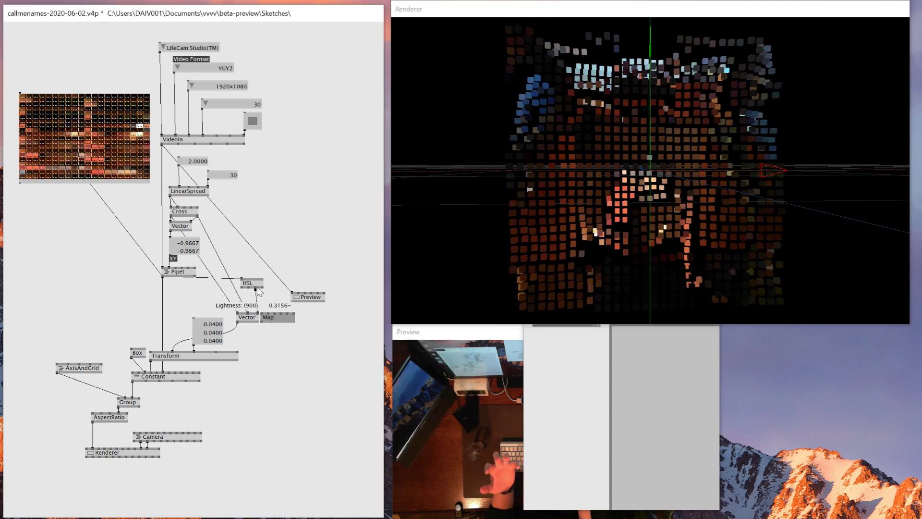
double_click(268, 316)
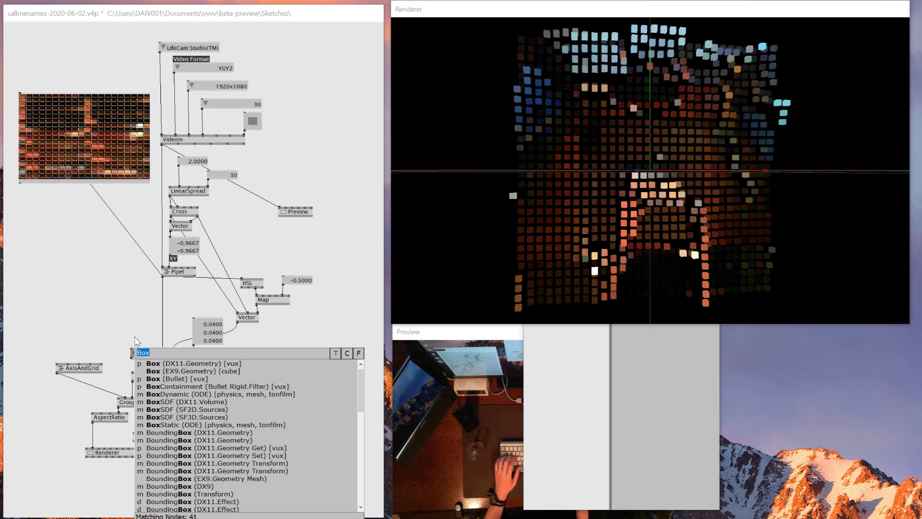
Step: Add a Segment node in place of the Box, then start another node search
text(seg,m)
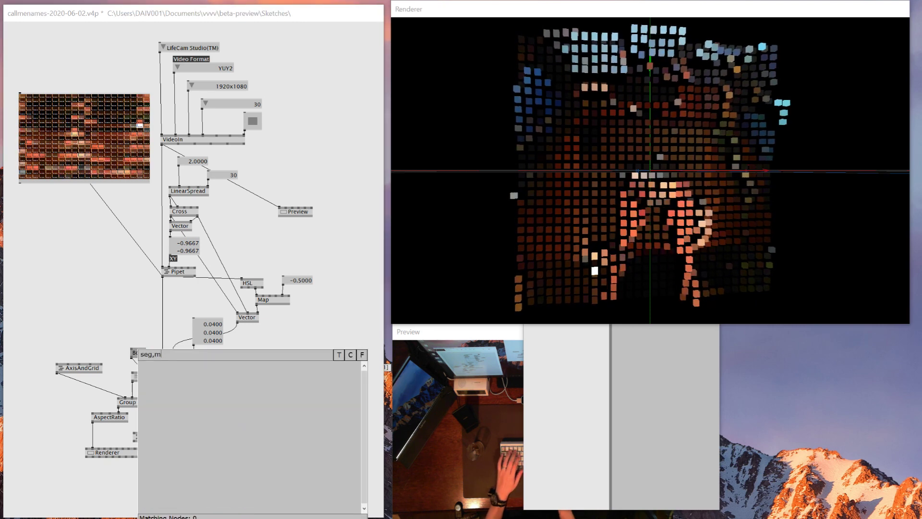
text(segme)
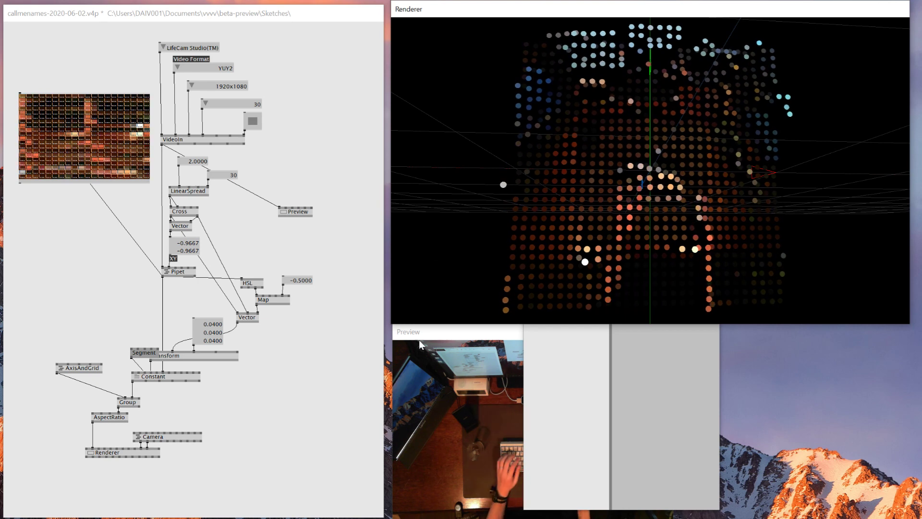
mouse_move(190, 160)
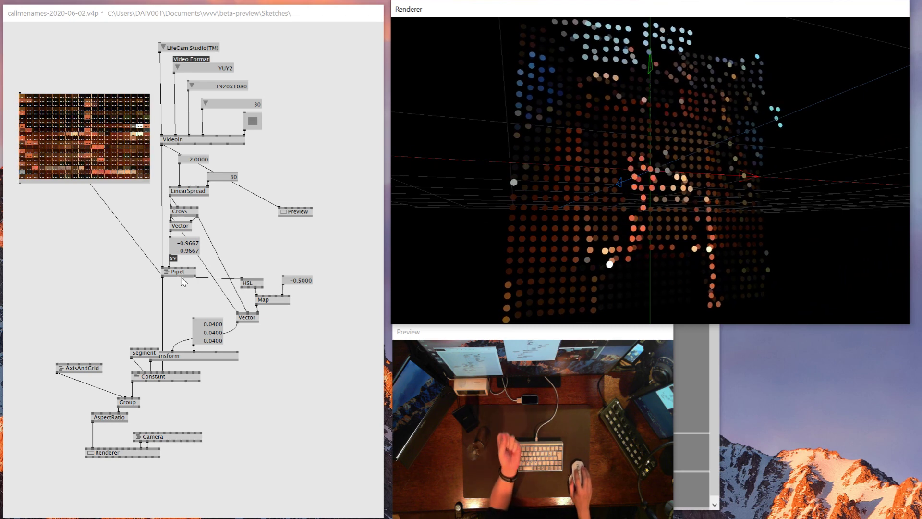
mouse_move(185, 282)
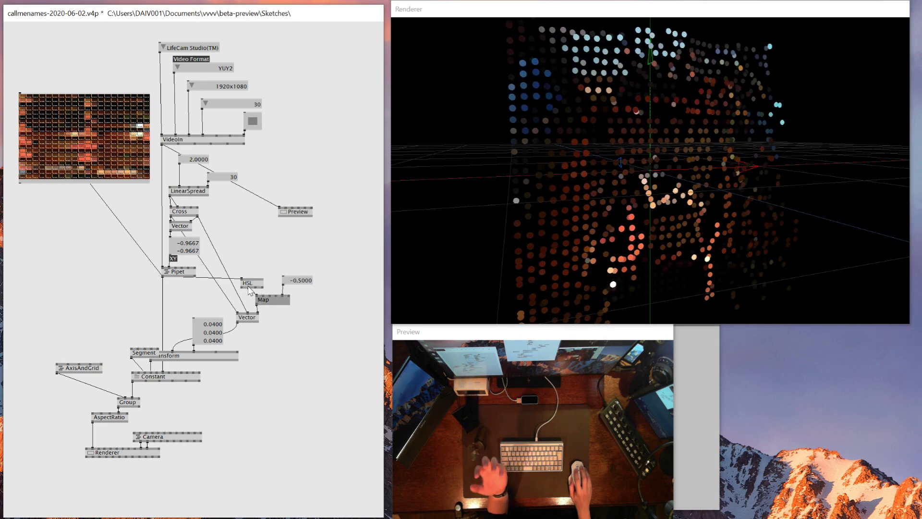
double_click(263, 299)
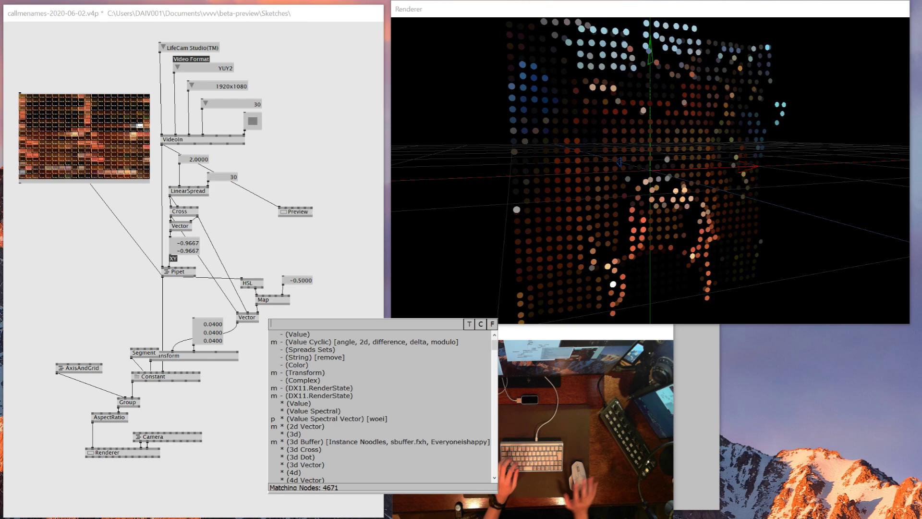
Step: Add a Damper node to smooth the Map depth output over 0.3 s
text(damper)
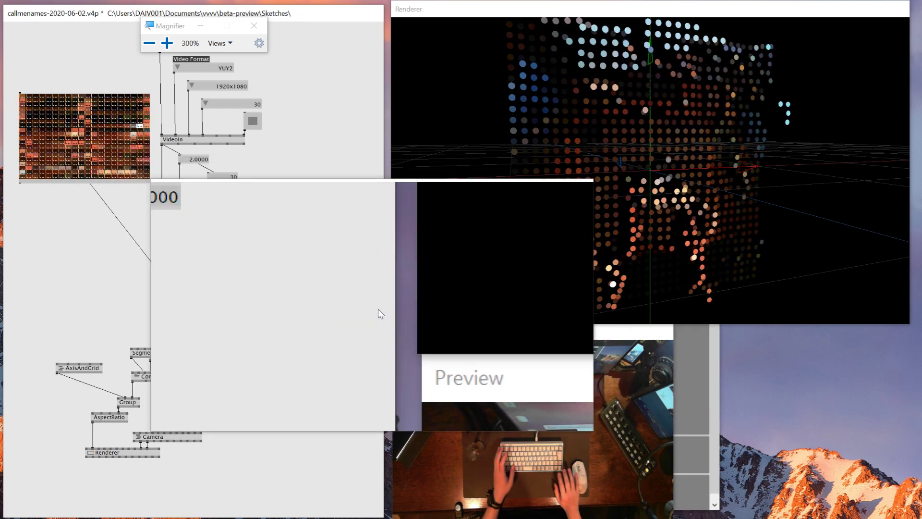
click(254, 26)
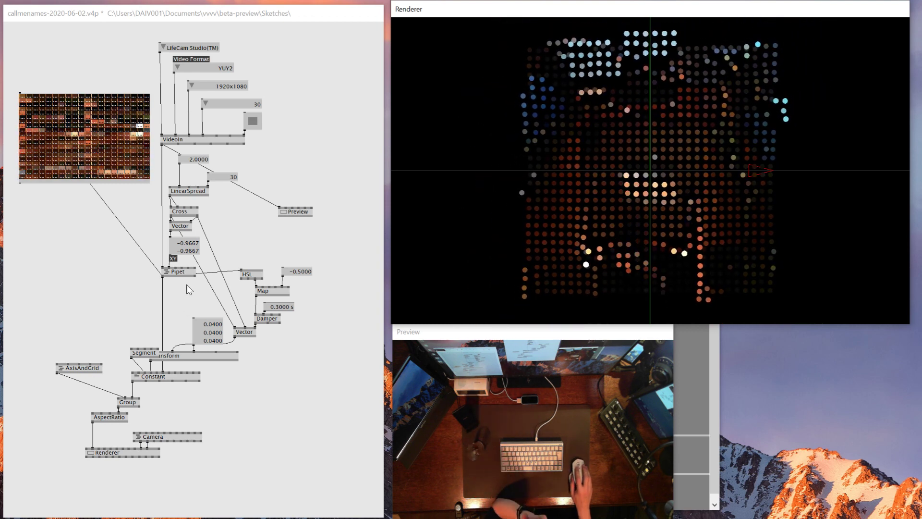
mouse_move(196, 280)
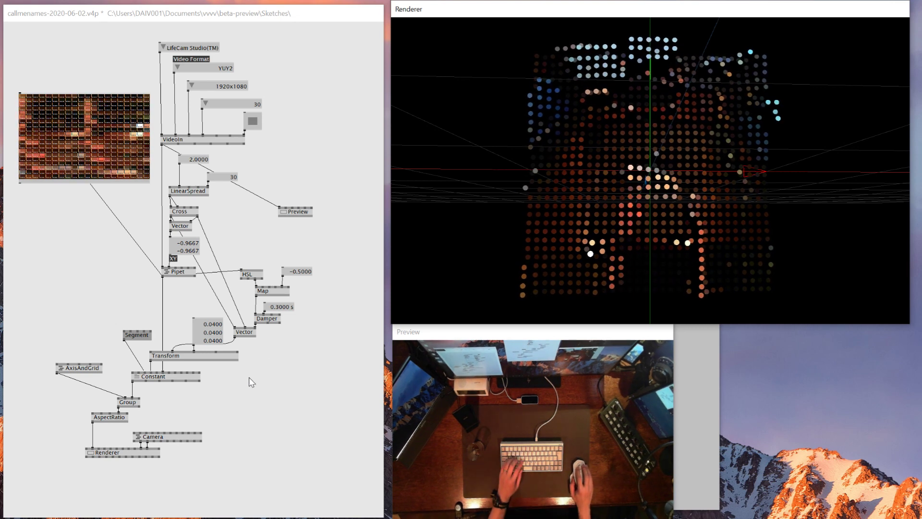
Step: Add DynamicBuffer and ConstantBuffered (DX11.Layer) nodes to replace the Constant shader
text(dynamic)
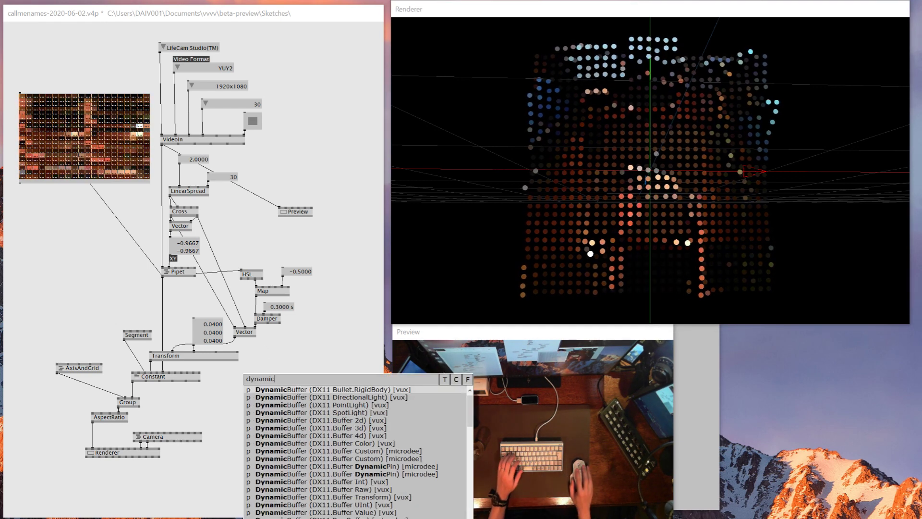
mouse_move(394, 474)
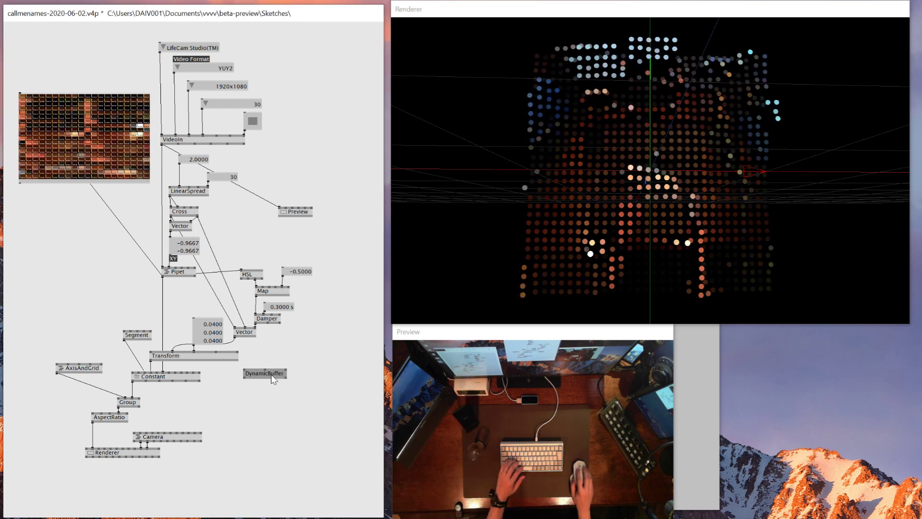
double_click(265, 372)
text(constan)
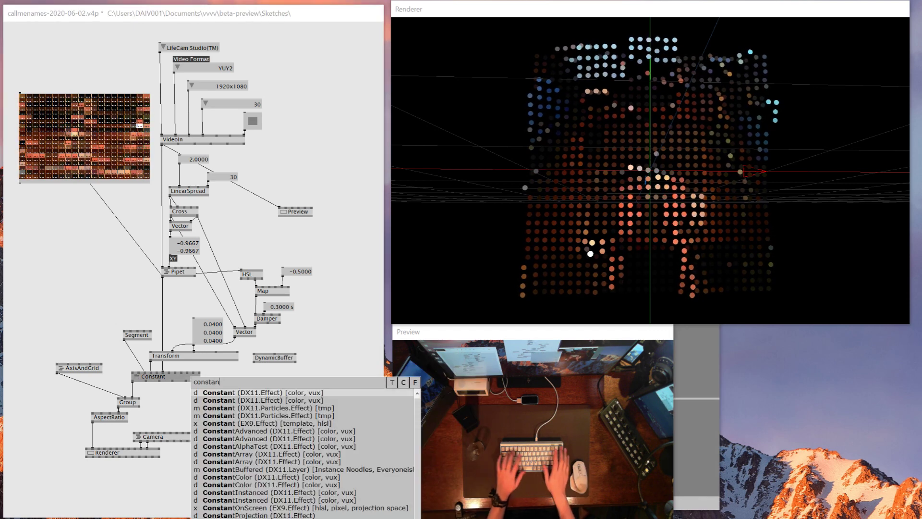
text(bu)
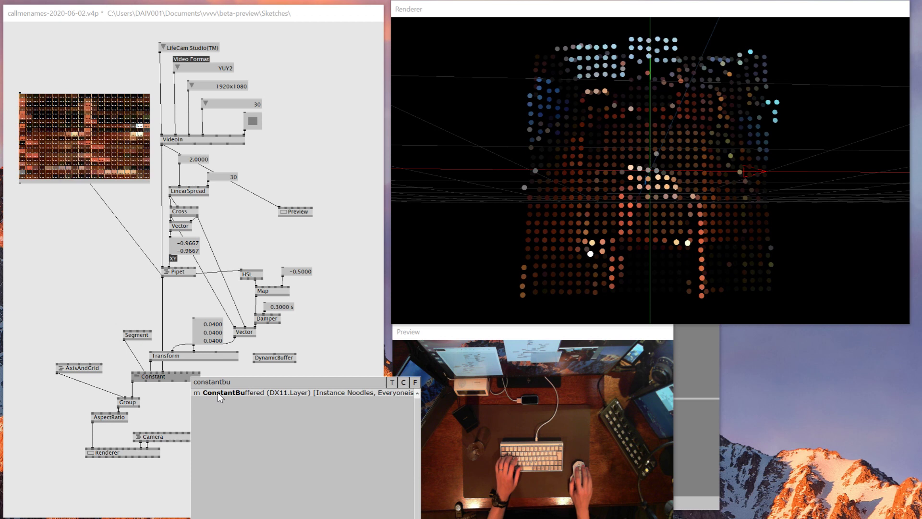
click(219, 392)
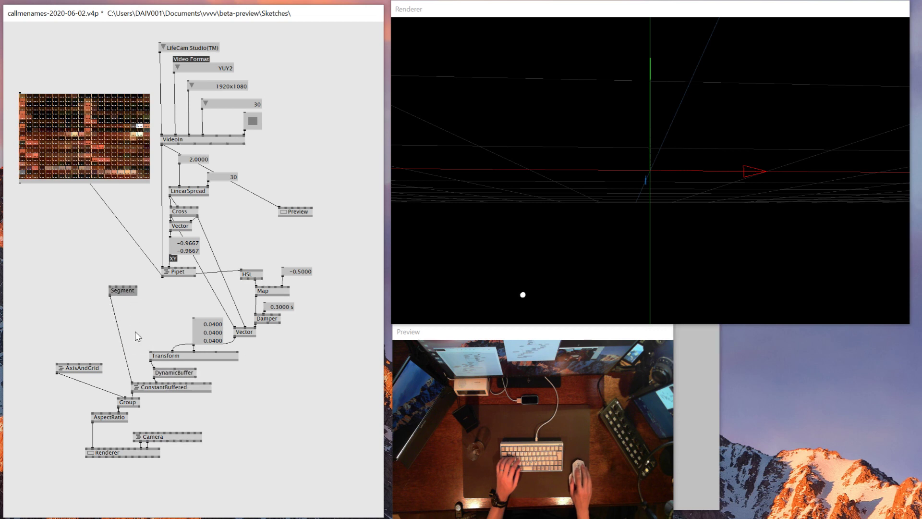
Step: Add IID and Count nodes for instancing the spheres
text(iid)
text(col)
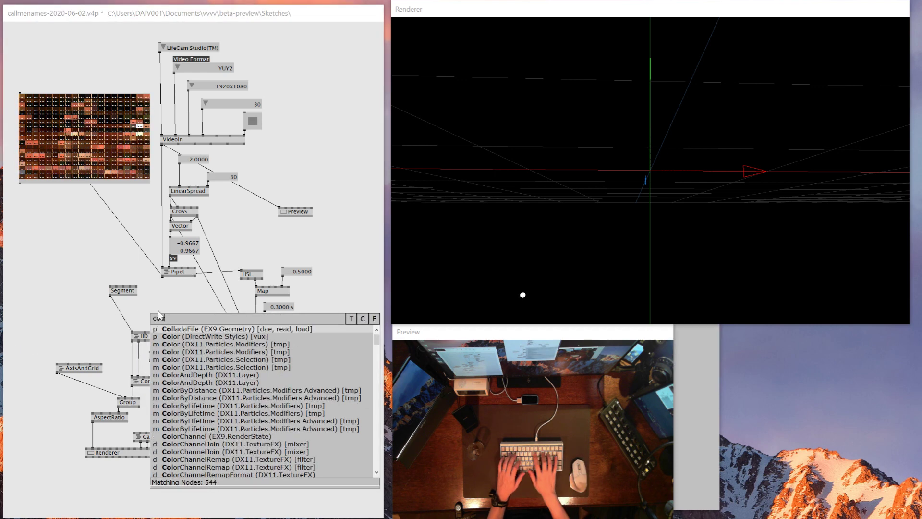
text(count)
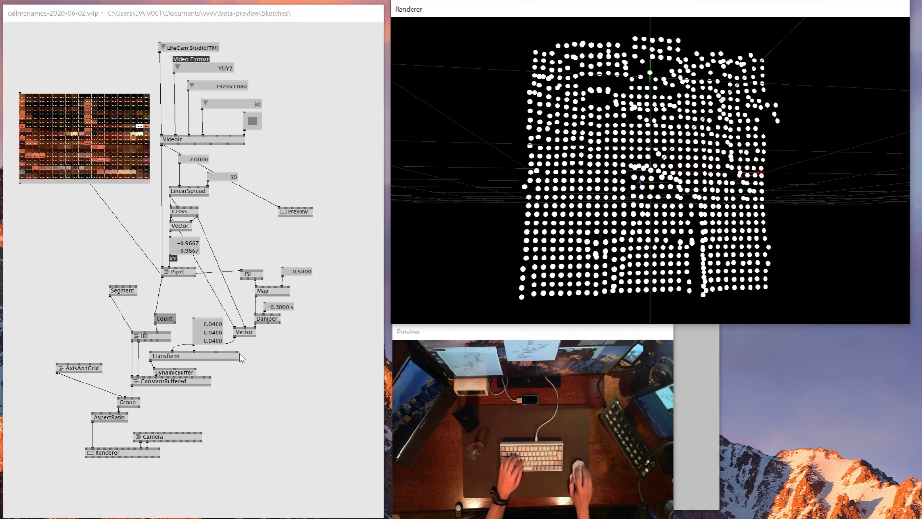
mouse_move(187, 372)
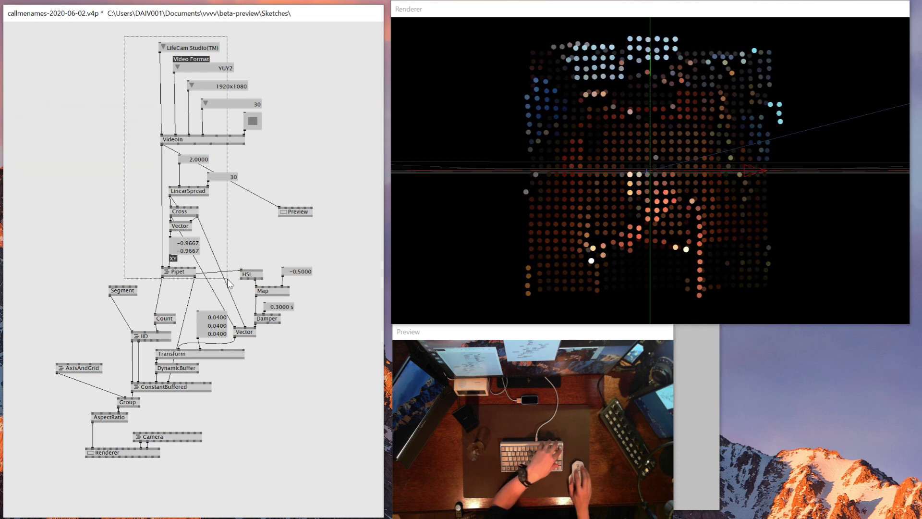
mouse_move(176, 271)
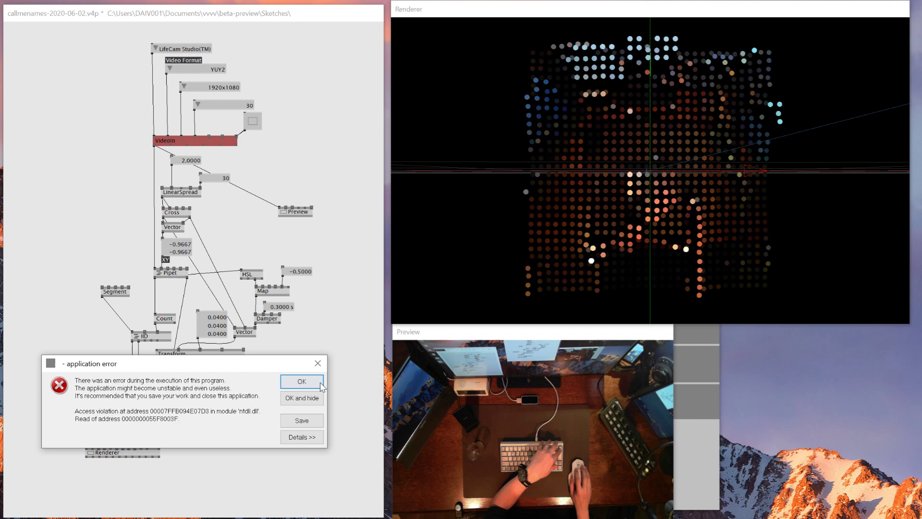
Step: Dismiss the application error dialog with OK
click(301, 381)
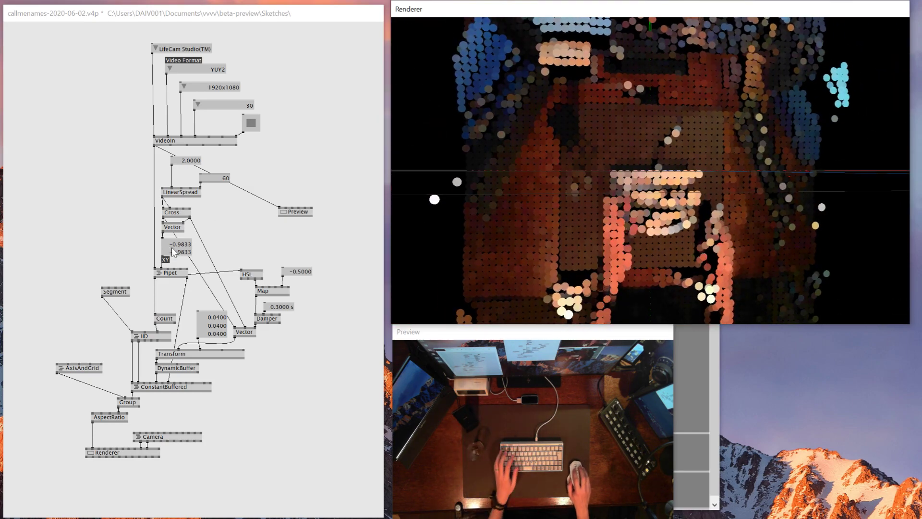
Step: Set the grid sample count IOBox to 100
double_click(170, 252)
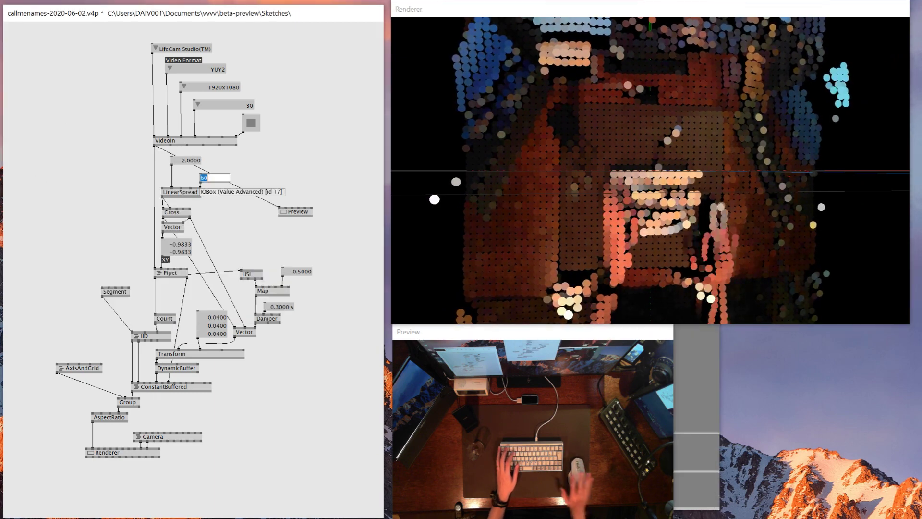
text(100)
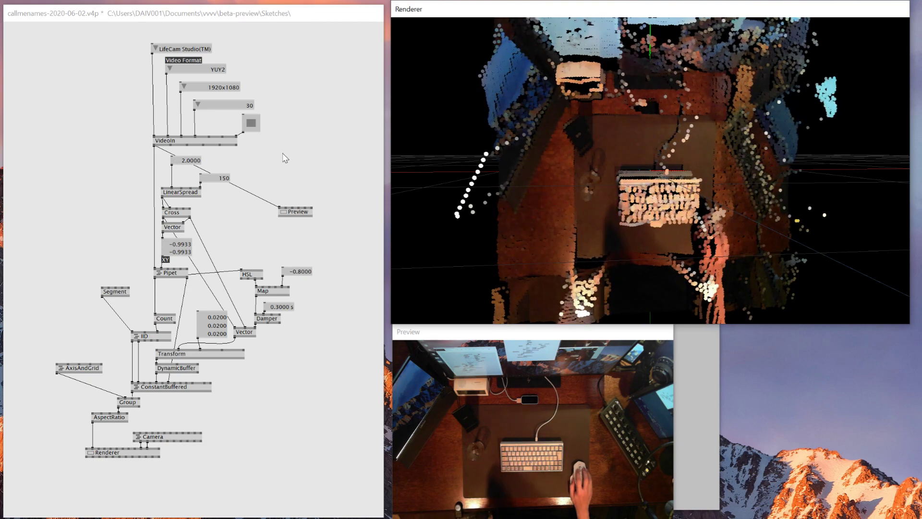
Step: Search 'hsc' and add the HSCB (EX9.Texture Filter) node beside VideoIn
text(t)
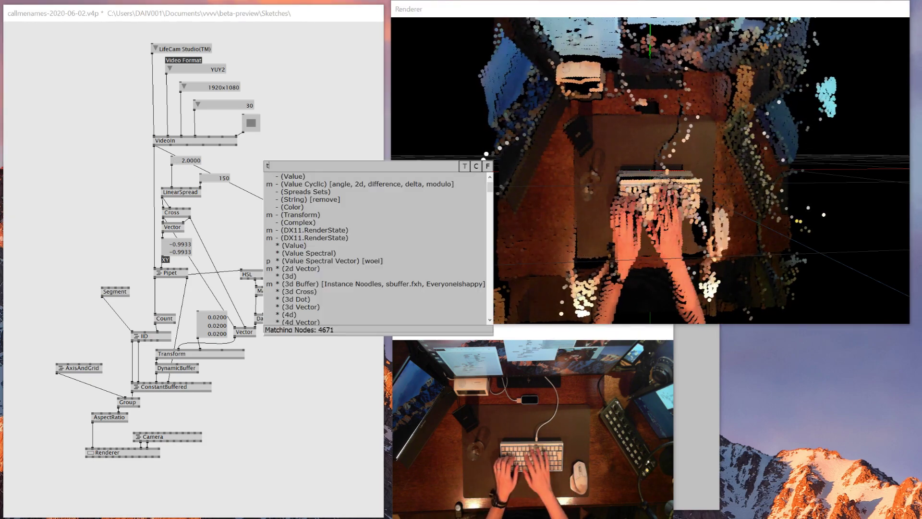
text(hsc)
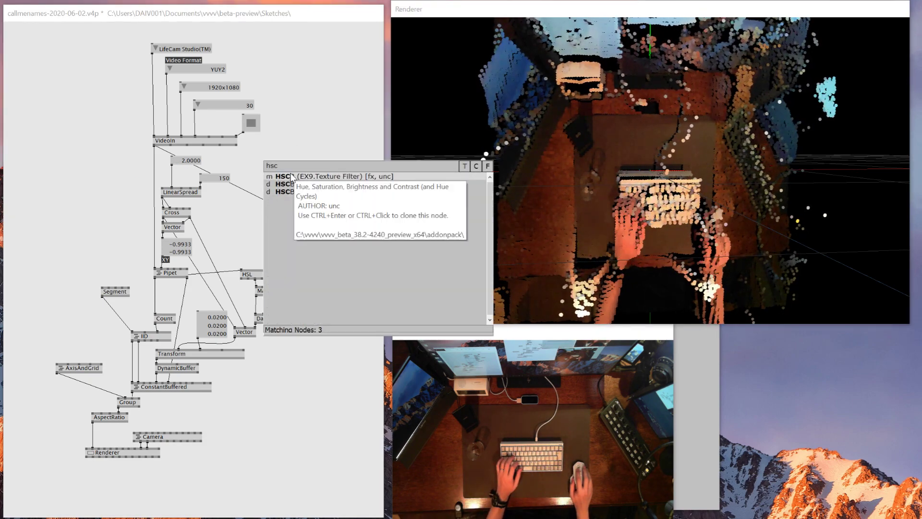
click(280, 176)
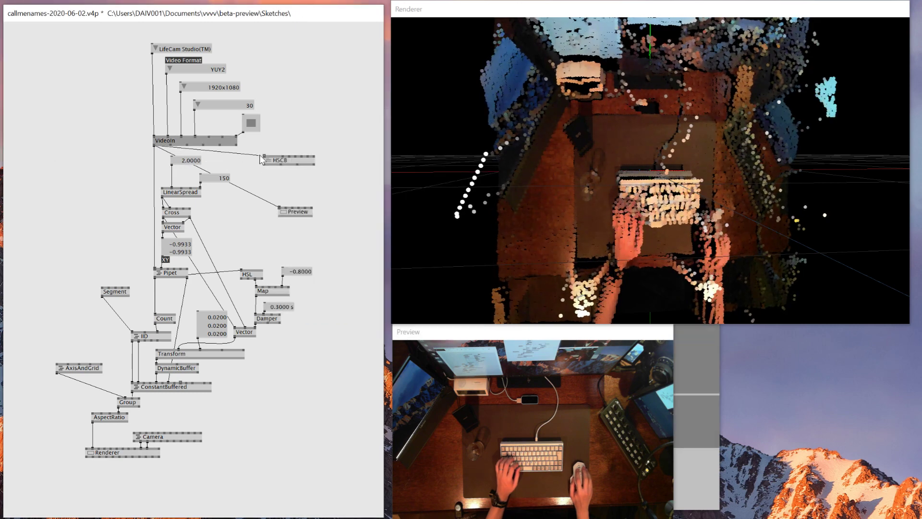